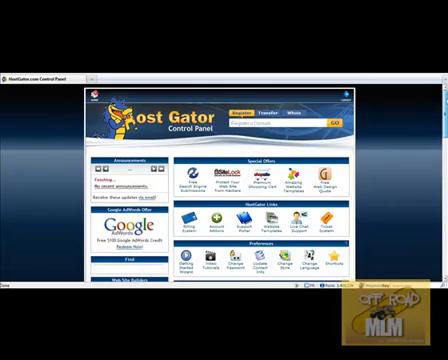
- Scroll the cPanel home page down to the Software/Services section to reach Fantastico De Luxe
{"action": "scroll", "scroll_direction": "down", "scroll_amount": 3}
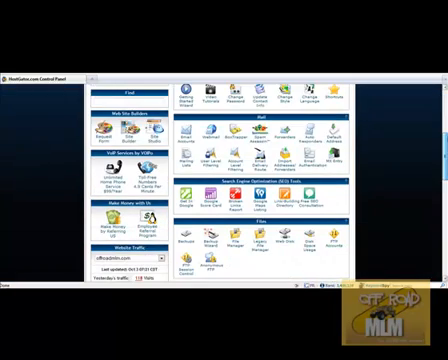
{"action": "scroll", "scroll_direction": "down", "scroll_amount": 3}
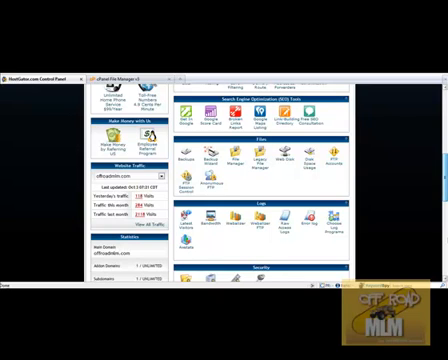
{"action": "scroll", "scroll_direction": "down", "scroll_amount": 3}
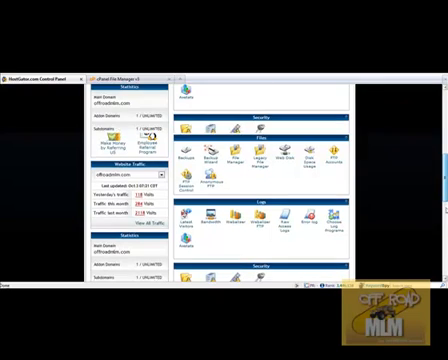
{"action": "scroll", "scroll_direction": "down", "scroll_amount": 3}
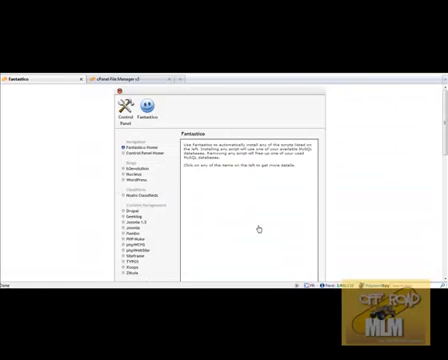
{"action": "mouse_move", "coordinate": [260, 204]}
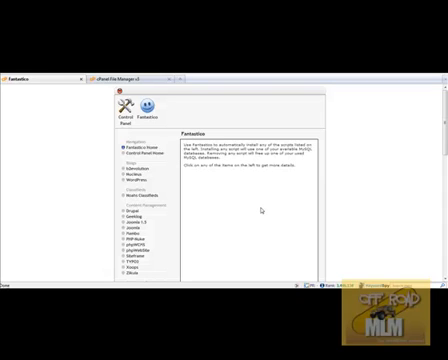
{"action": "mouse_move", "coordinate": [264, 212]}
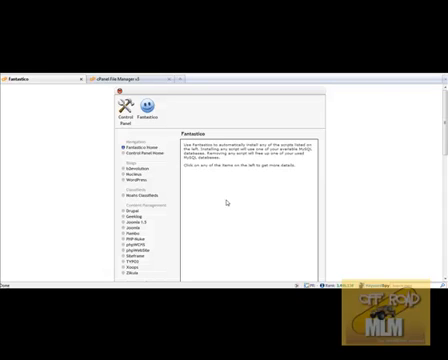
{"action": "mouse_move", "coordinate": [226, 200]}
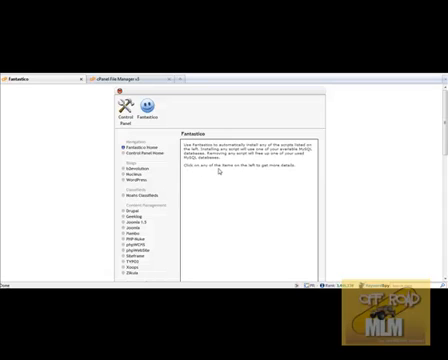
{"action": "mouse_move", "coordinate": [260, 170]}
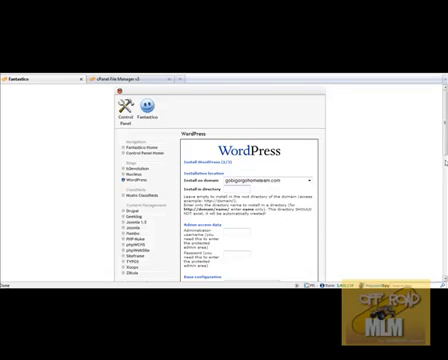
- Enter the WordPress admin details with nickname 'Diana' and the site name/description text 'Team'
{"action": "scroll", "scroll_direction": "down", "scroll_amount": 3}
{"action": "type", "text": "admin"}
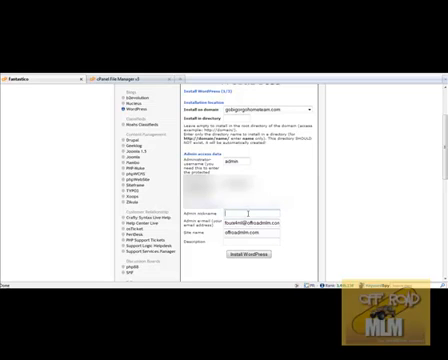
{"action": "type", "text": "Diana"}
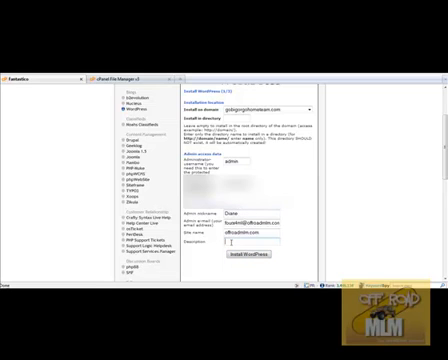
{"action": "type", "text": "T"}
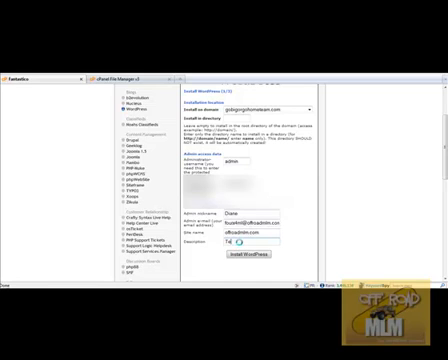
{"action": "type", "text": "am"}
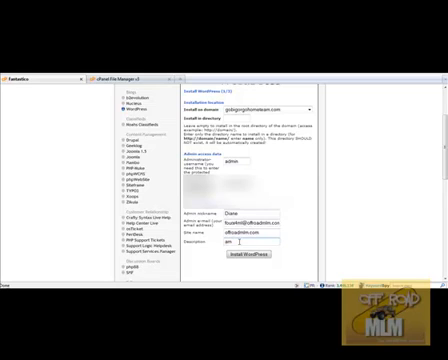
{"action": "type", "text": "Team"}
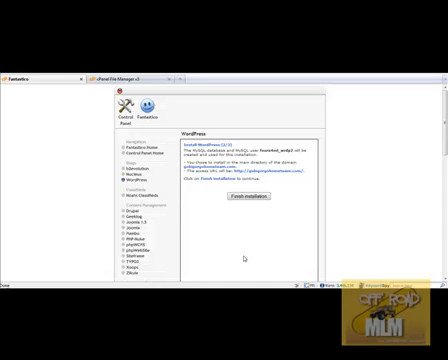
{"action": "mouse_move", "coordinate": [246, 258]}
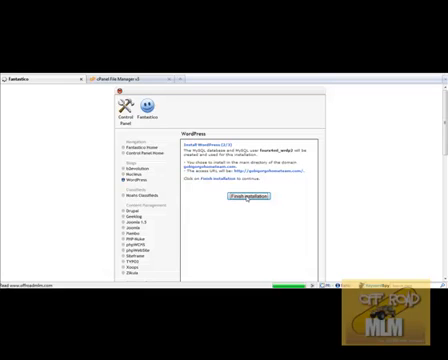
- Finish the WordPress installation to reach the installation-complete confirmation page
{"action": "left_click", "coordinate": [236, 200]}
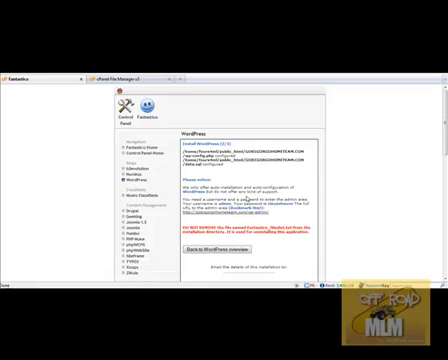